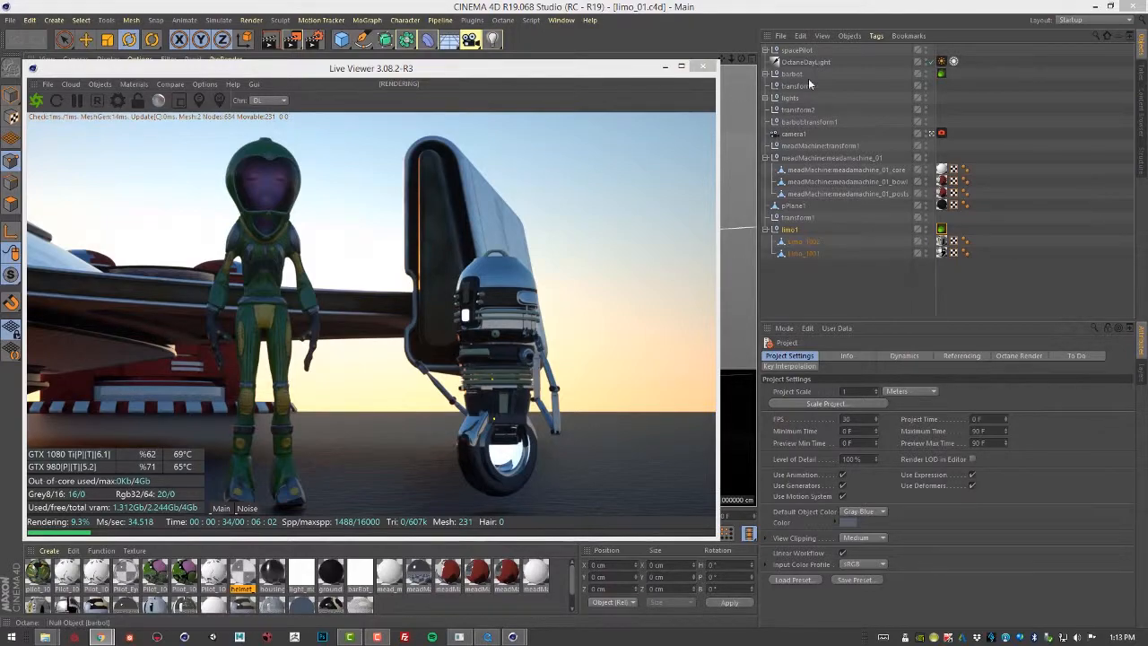
# Delete the existing OctaneDaylight so the live render shows neutral grey lighting.
pyautogui.click(805, 61)
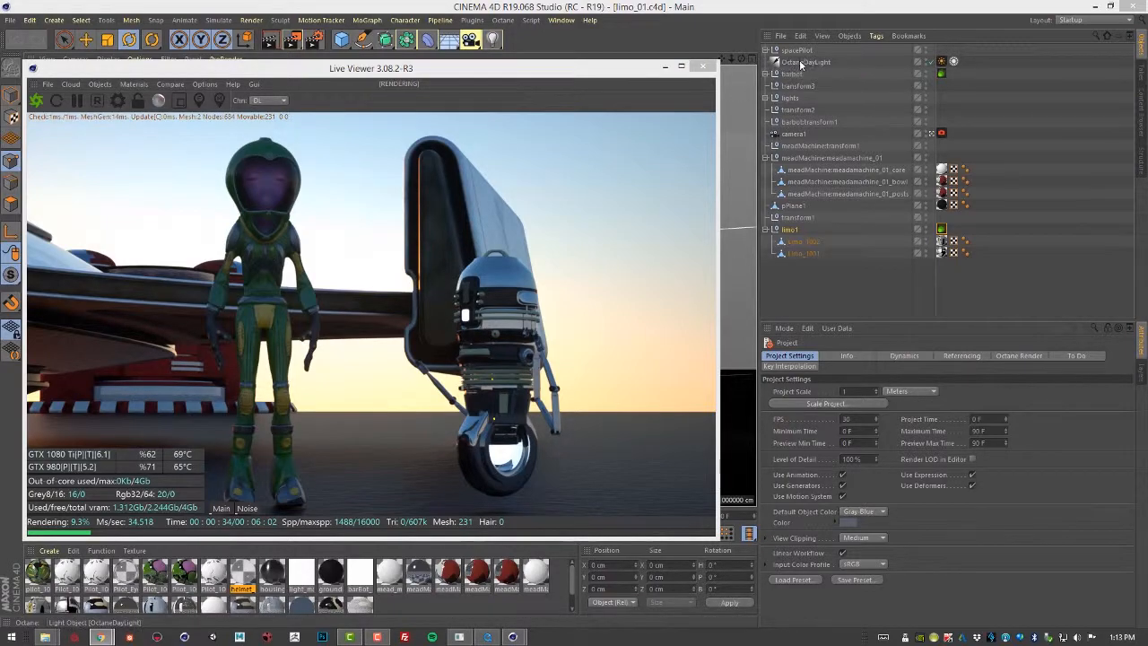
pyautogui.click(804, 61)
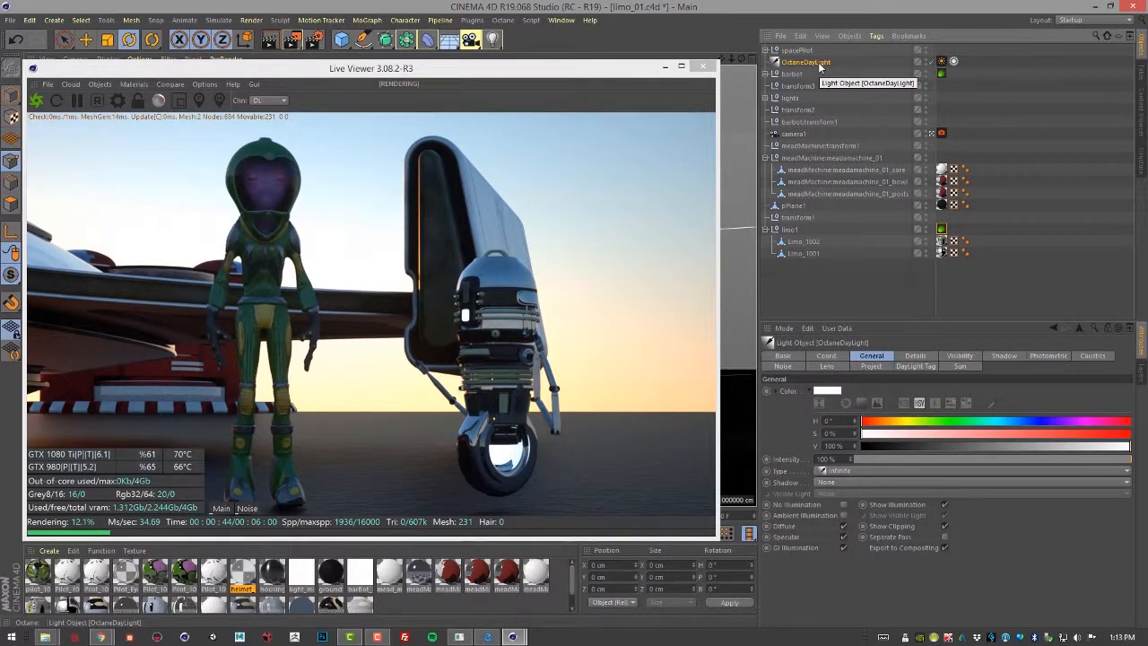
pyautogui.click(800, 35)
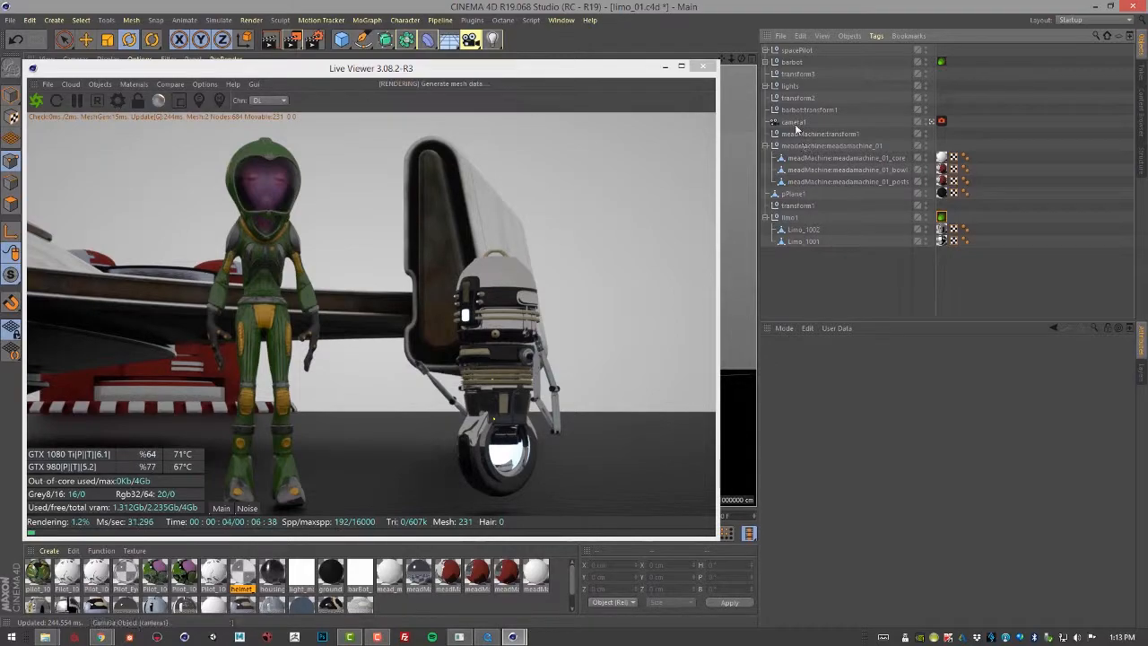
# Select camera1 and show its OctaneCameraTag settings.
pyautogui.click(793, 122)
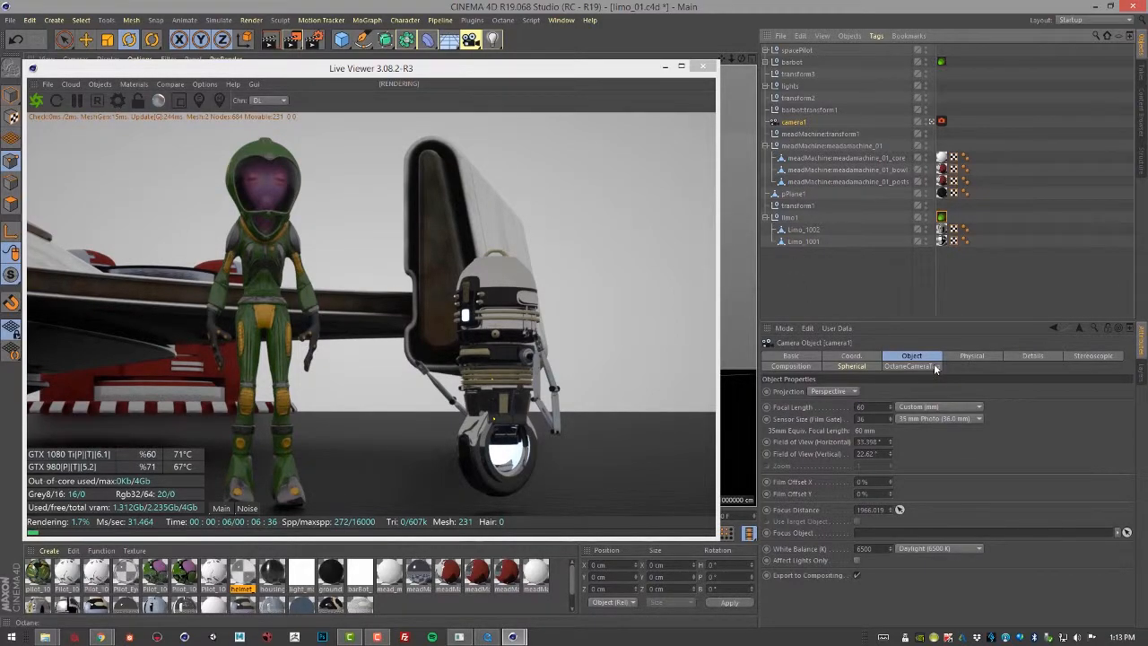
pyautogui.click(909, 366)
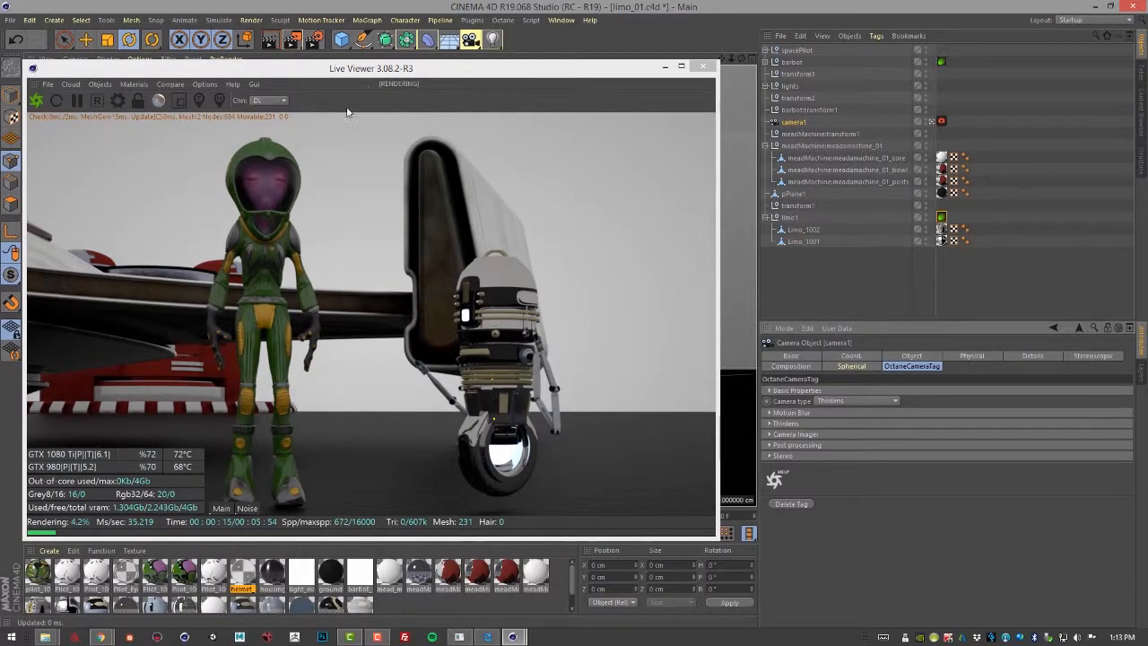
# Create an Octane HDRI Environment sky and show its Environment Tag to browse for an image.
pyautogui.click(100, 85)
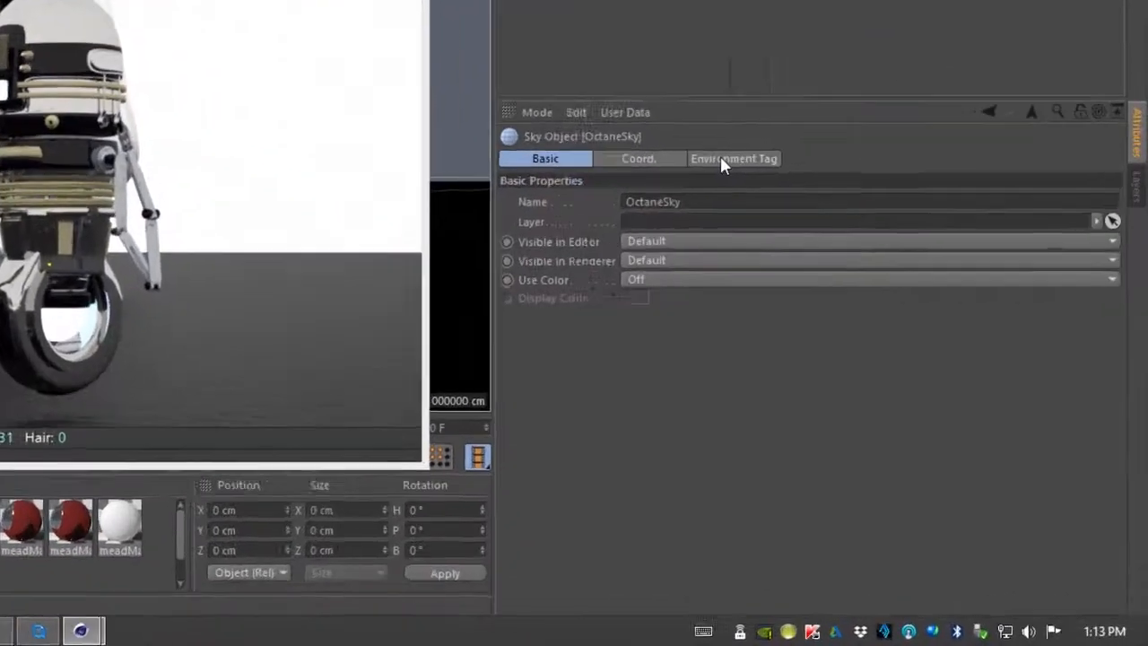
pyautogui.click(734, 157)
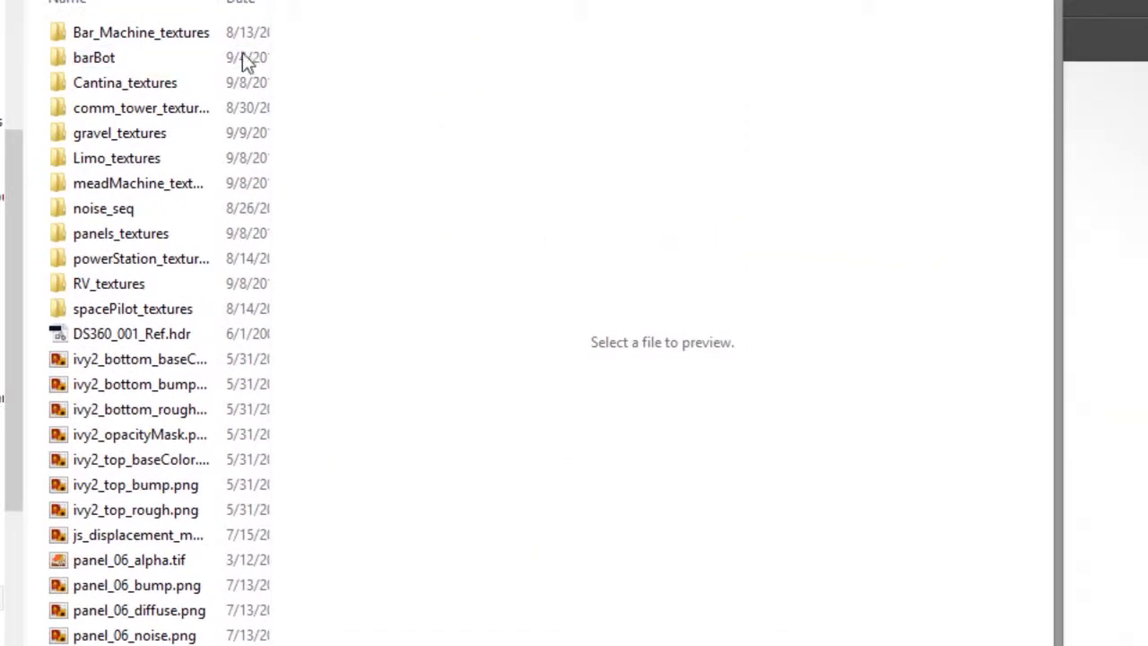
# Load DS360_001_Ref.hdr as the sky's image texture so it lights the scene.
pyautogui.click(133, 334)
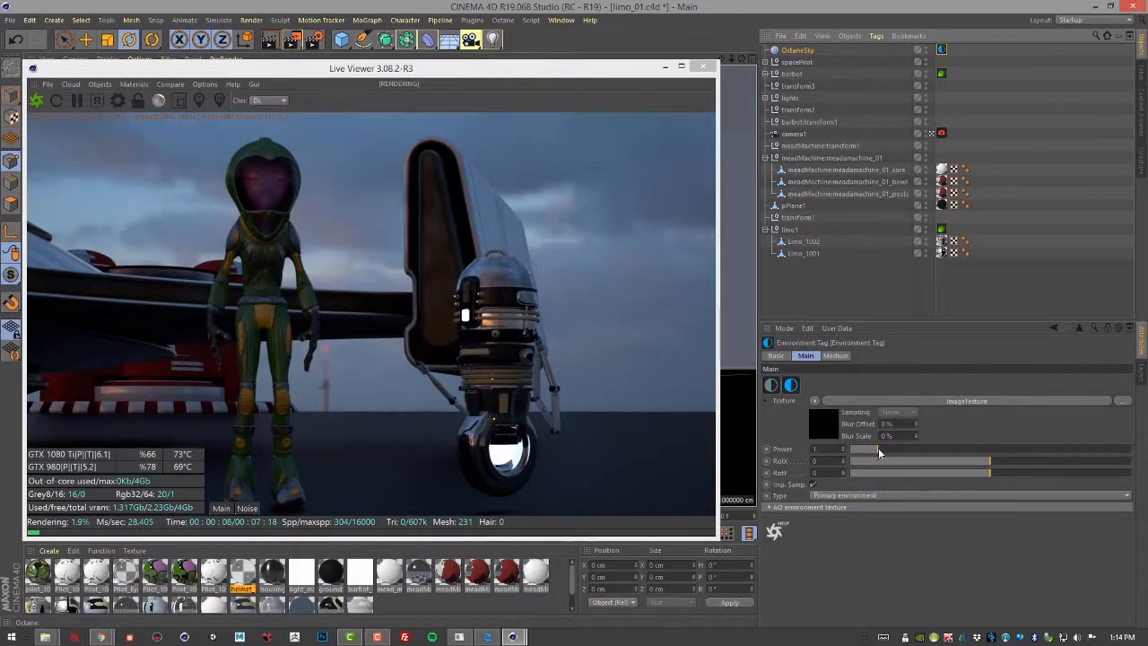
pyautogui.moveTo(875, 449); pyautogui.dragTo(929, 448)
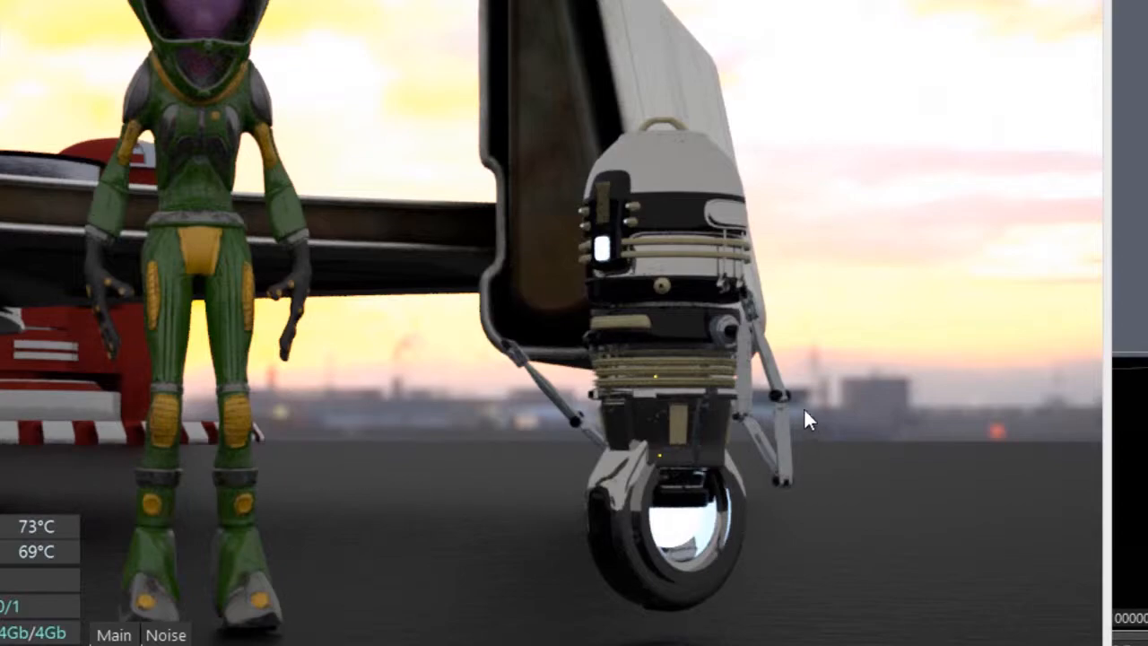
pyautogui.moveTo(552, 426)
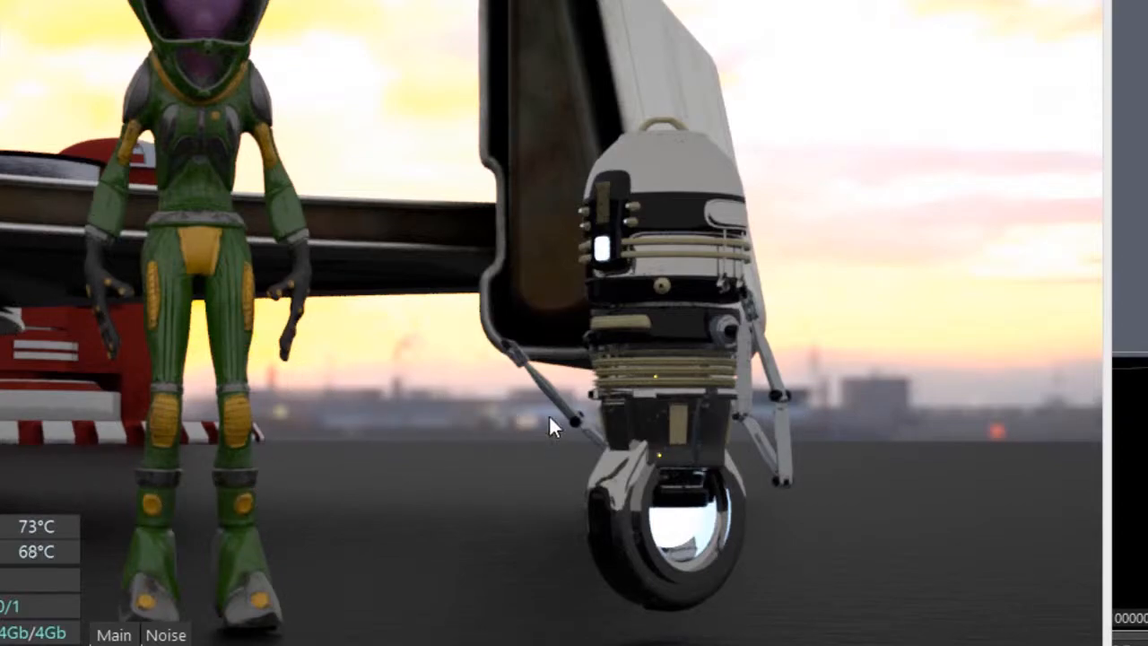
pyautogui.moveTo(1001, 606)
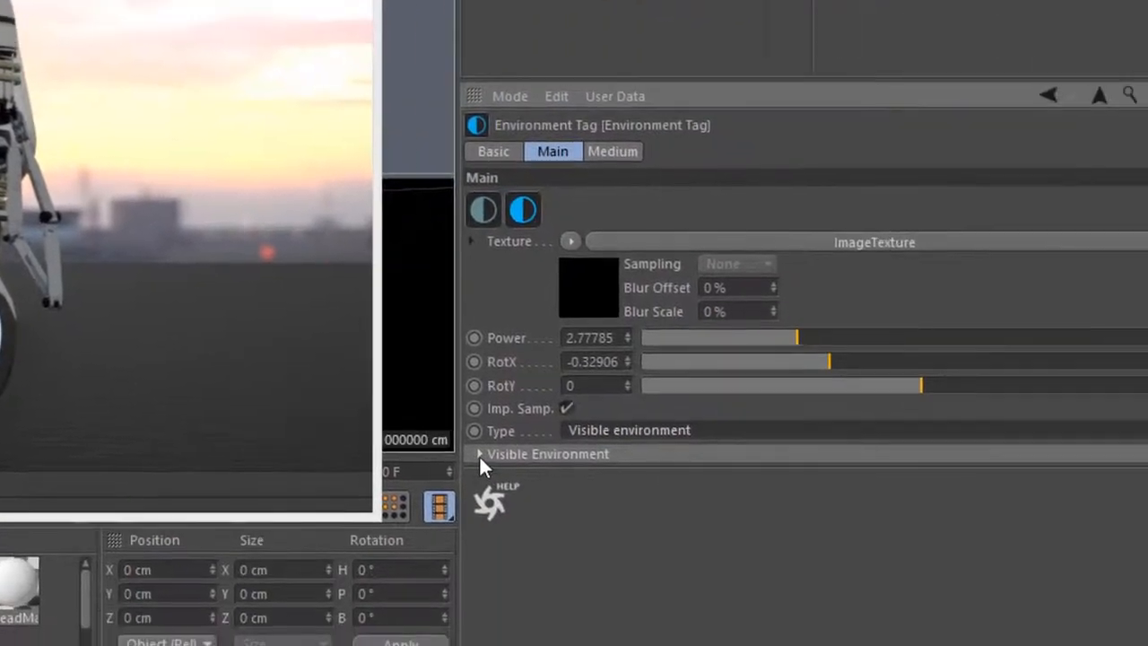
# Enable the visible-environment backplate and toggle its visibility in reflections/refractions.
pyautogui.click(477, 453)
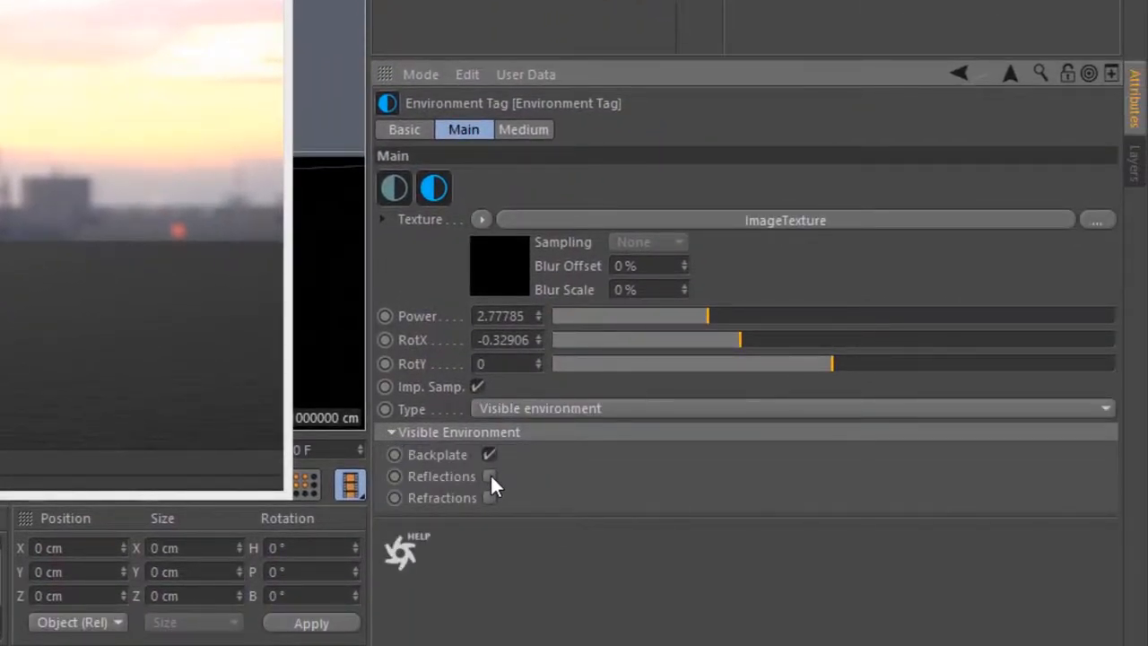
pyautogui.click(490, 477)
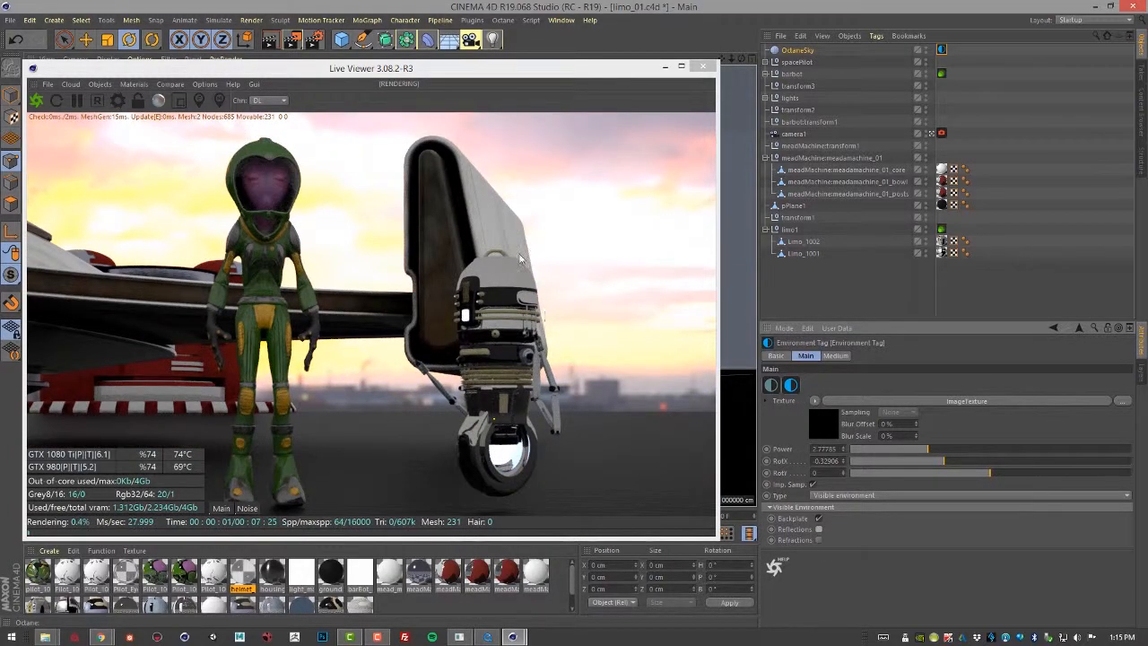
# Create a new Octane Daylight alongside the HDR sky.
pyautogui.click(101, 85)
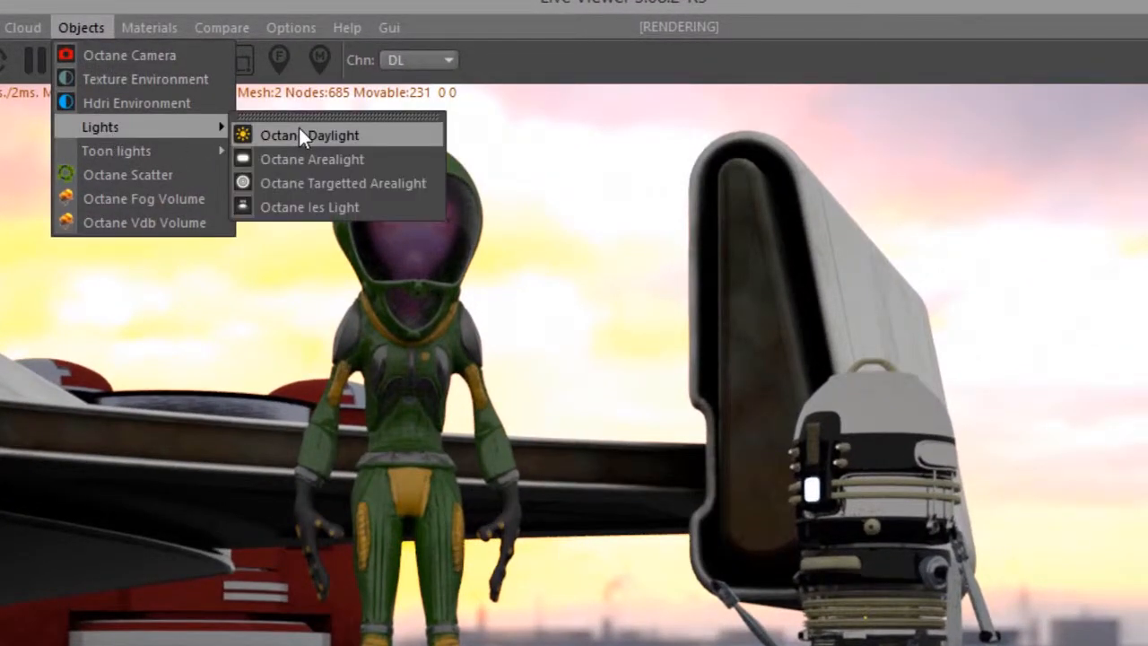
pyautogui.click(308, 134)
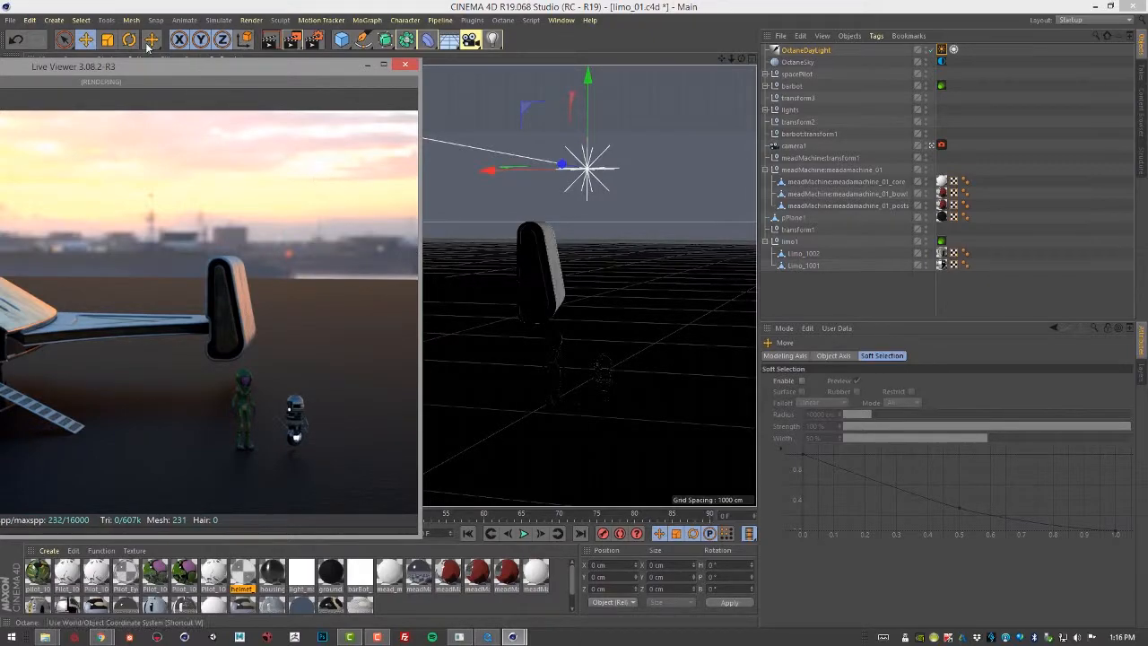
# Rotate the OctaneDaylight to a low sun angle casting long shadows, then select the OctaneSky.
pyautogui.click(150, 40)
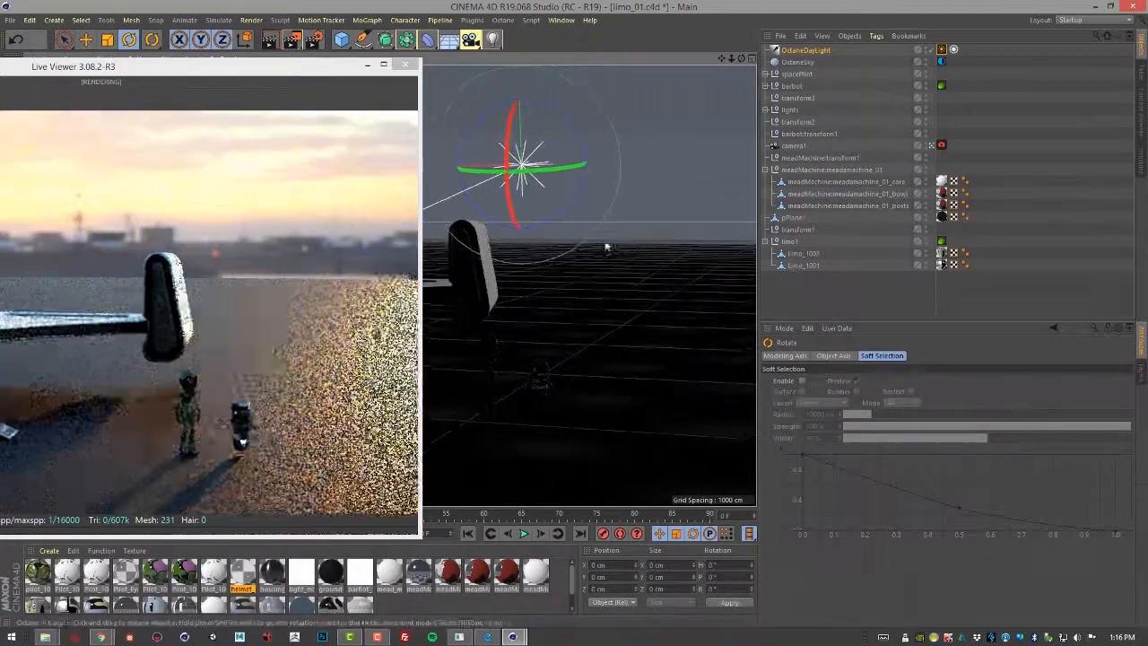
pyautogui.moveTo(556, 165); pyautogui.dragTo(583, 170)
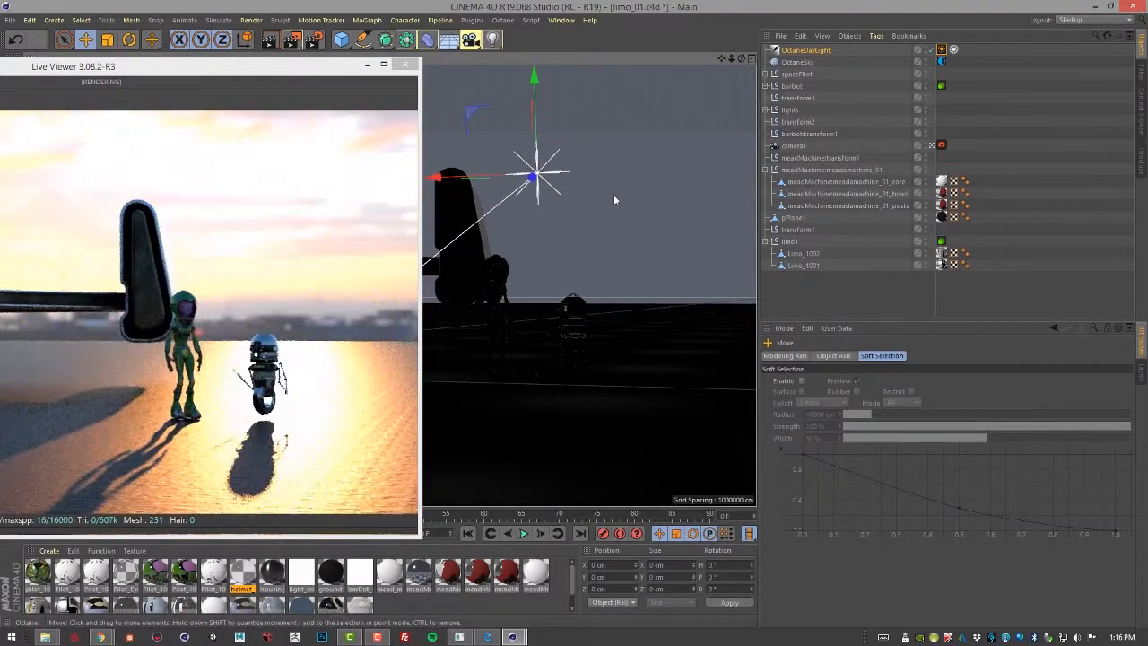
pyautogui.click(804, 61)
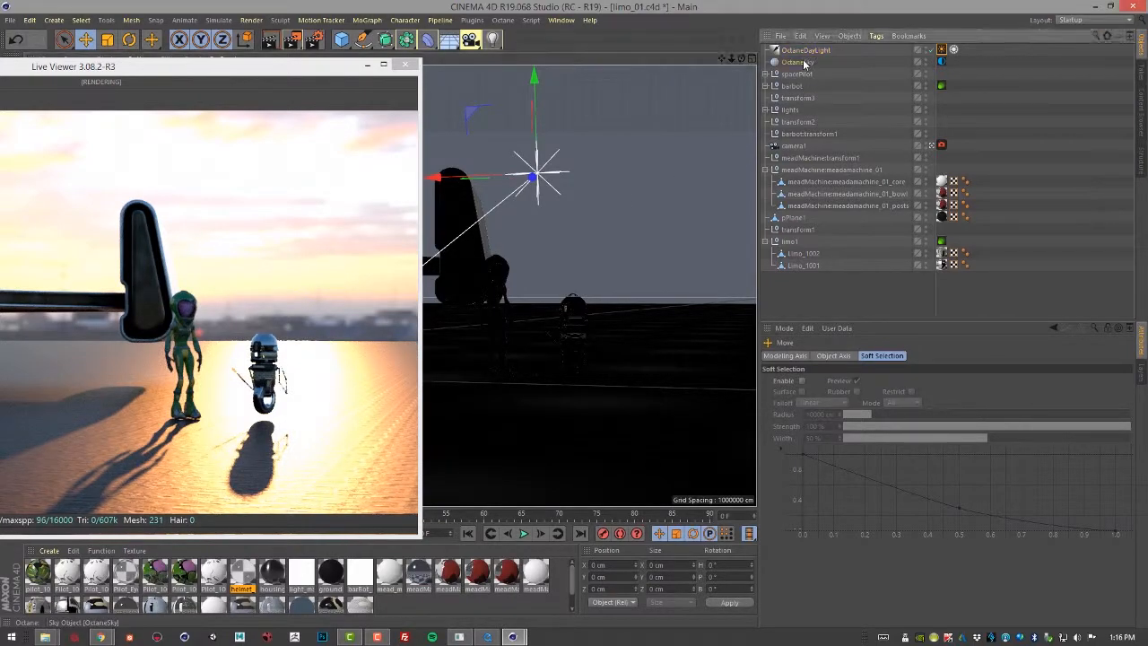
# Adjust the sky's RotX so the sunset glow sits behind the characters.
pyautogui.click(798, 61)
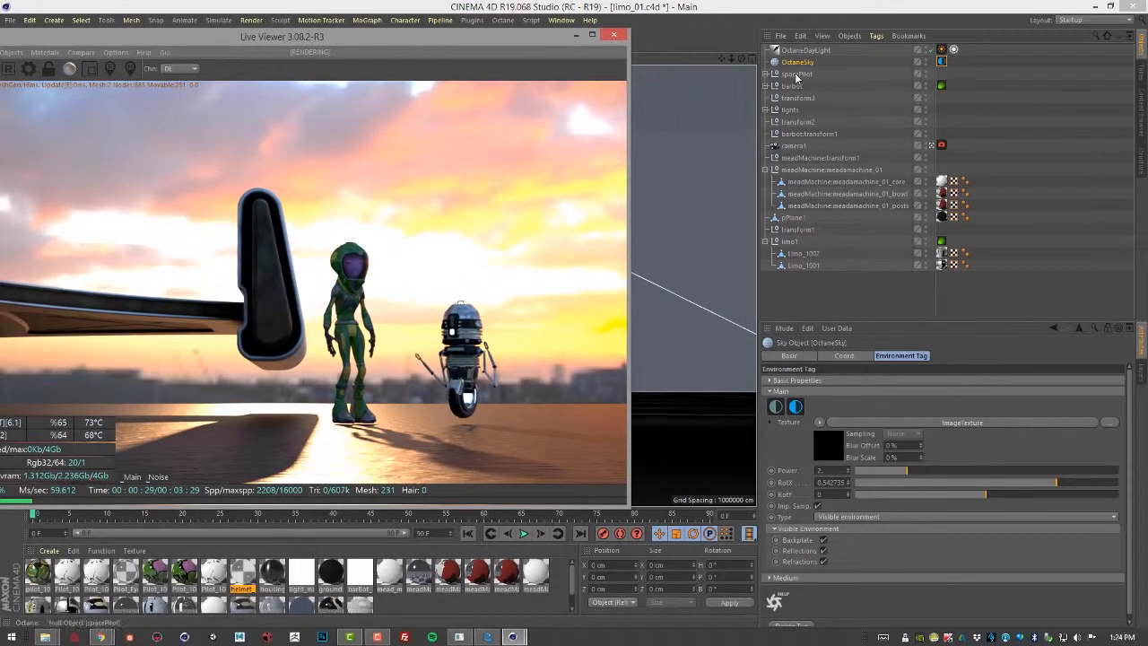
# Lower the OctaneSky Power for a darker, deeper orange dusk with silhouetted characters.
pyautogui.click(797, 61)
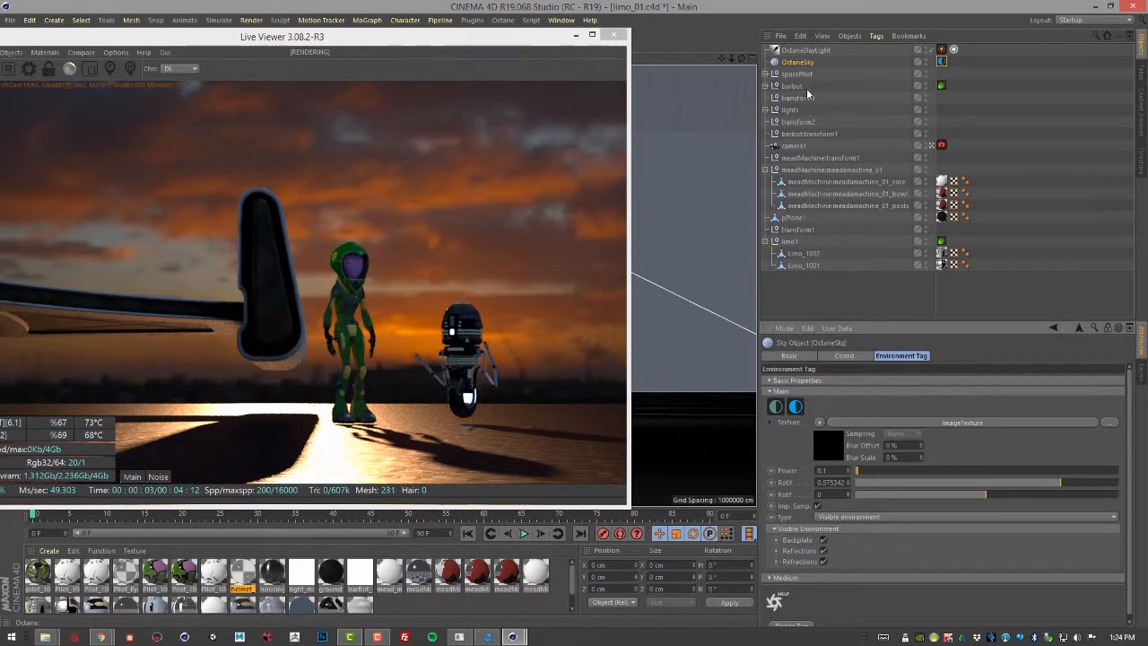
# Select the OctaneDaylight to align its sun with the sunset glow and show its Daylight Tag.
pyautogui.click(807, 51)
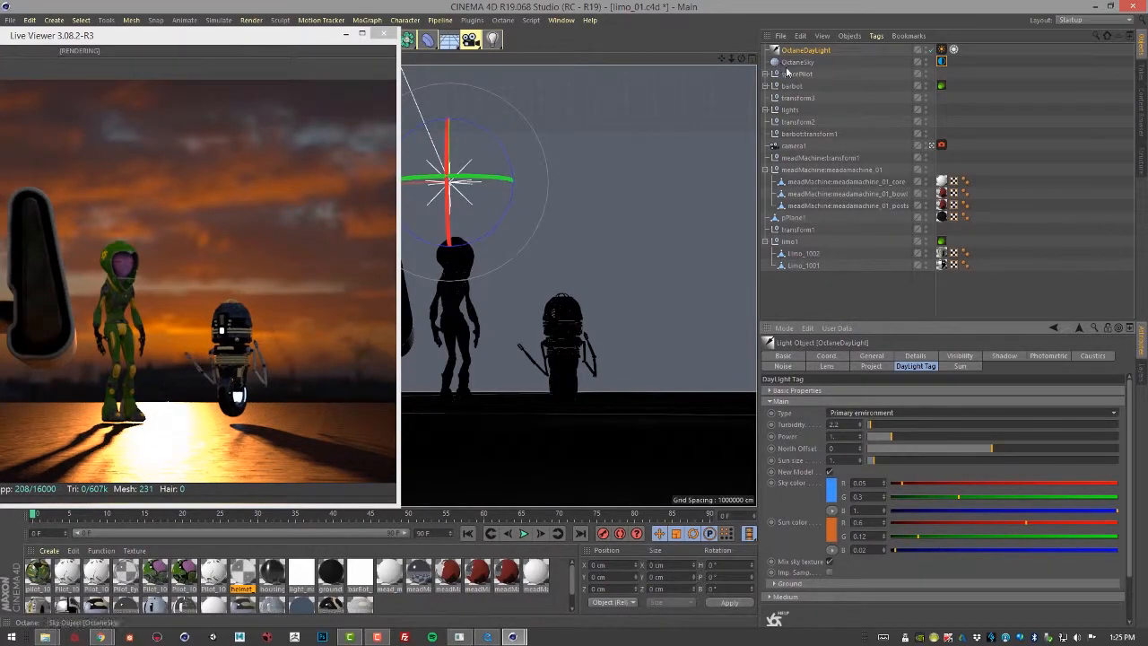
pyautogui.click(799, 61)
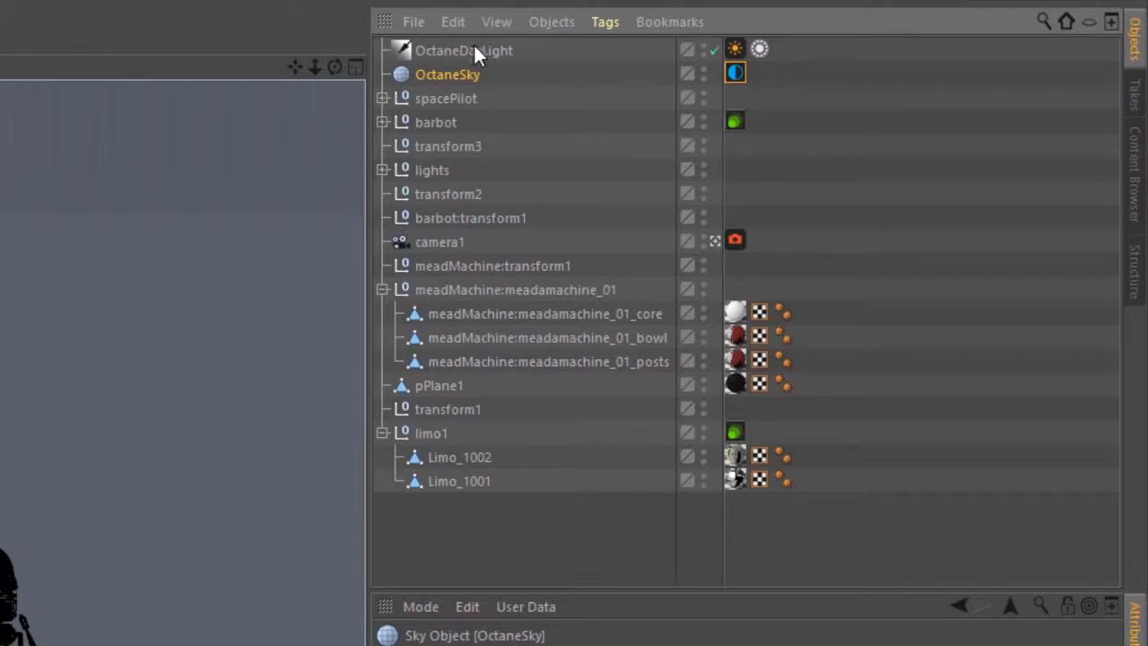
# Nest the OctaneDaylight under the OctaneSky so the sun follows it, then show the sky's coordinates.
pyautogui.click(462, 50)
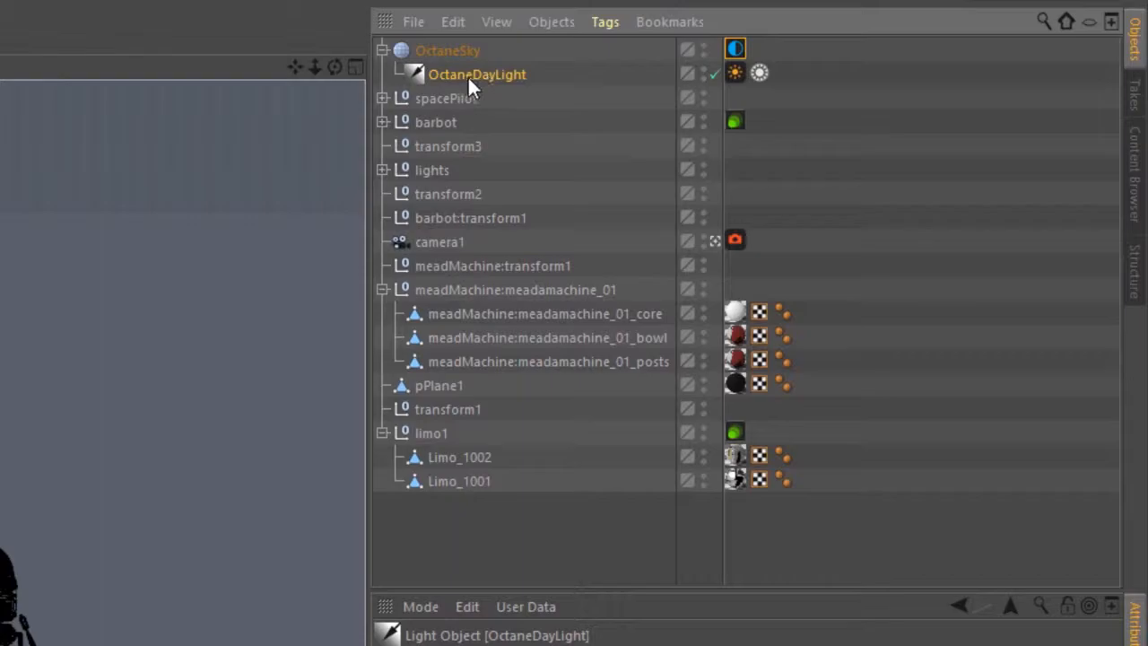
pyautogui.moveTo(457, 52)
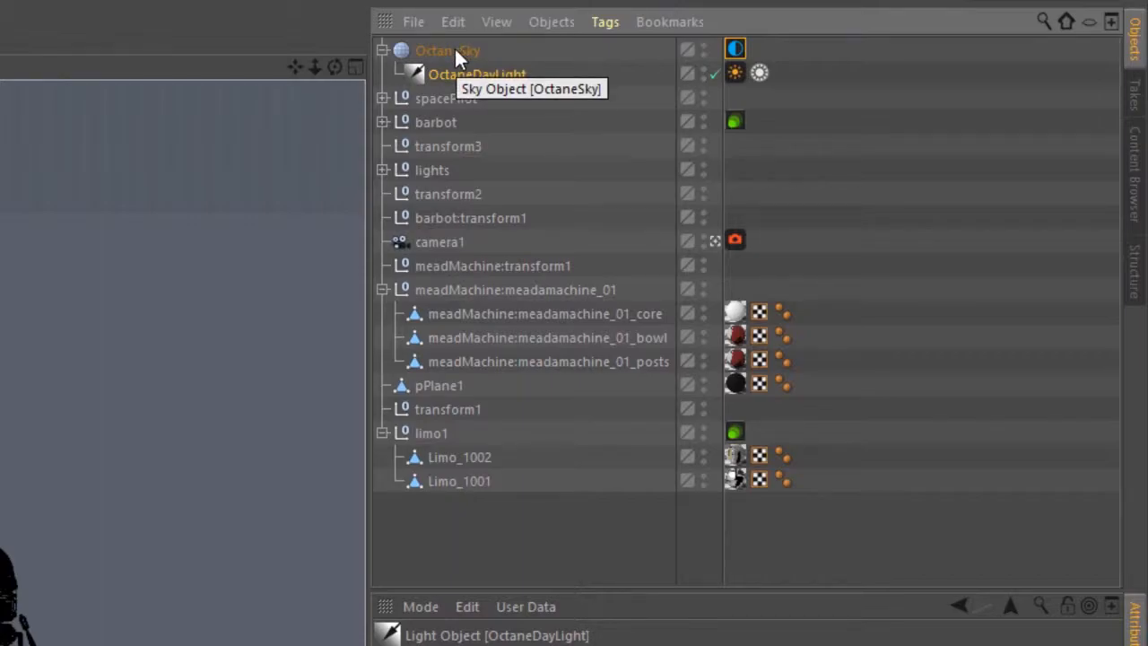
pyautogui.click(459, 50)
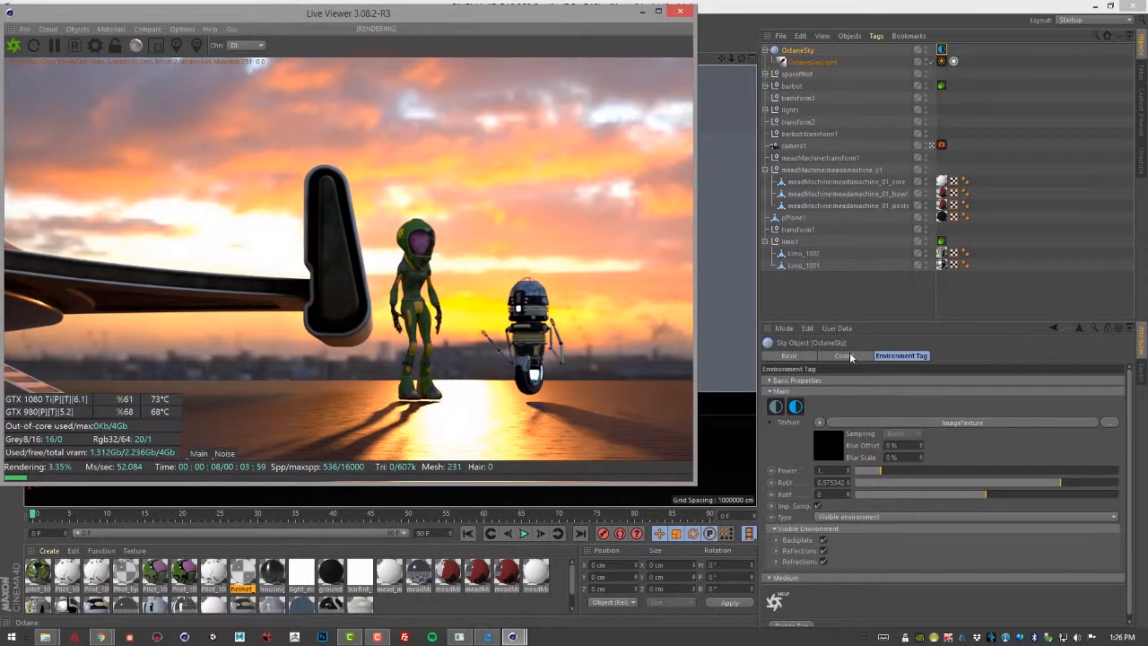
pyautogui.click(843, 355)
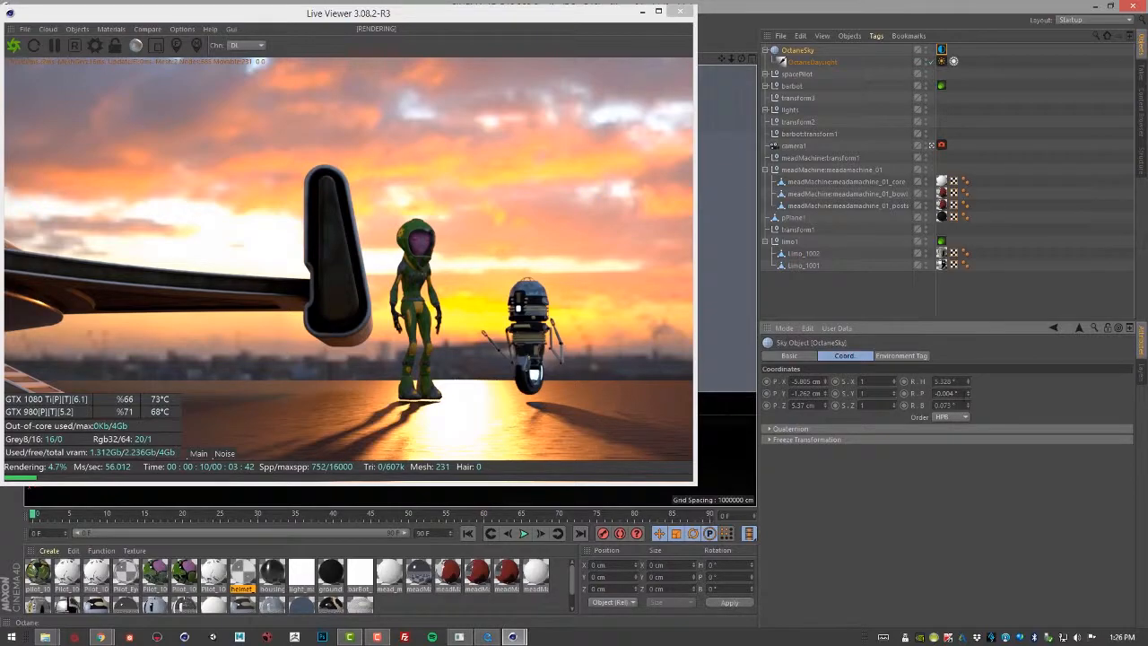